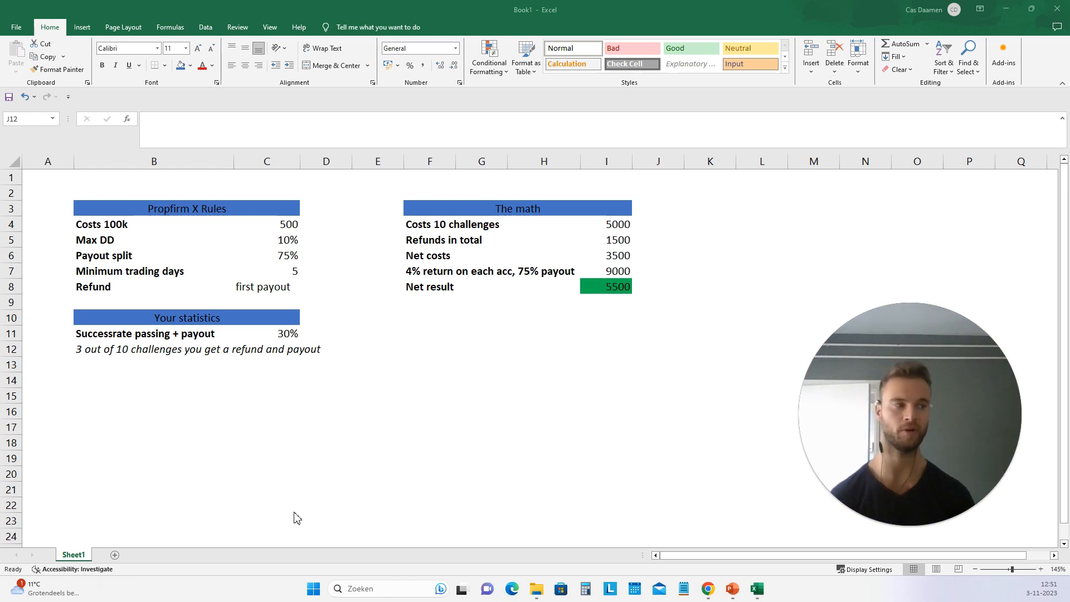
pyautogui.click(658, 349)
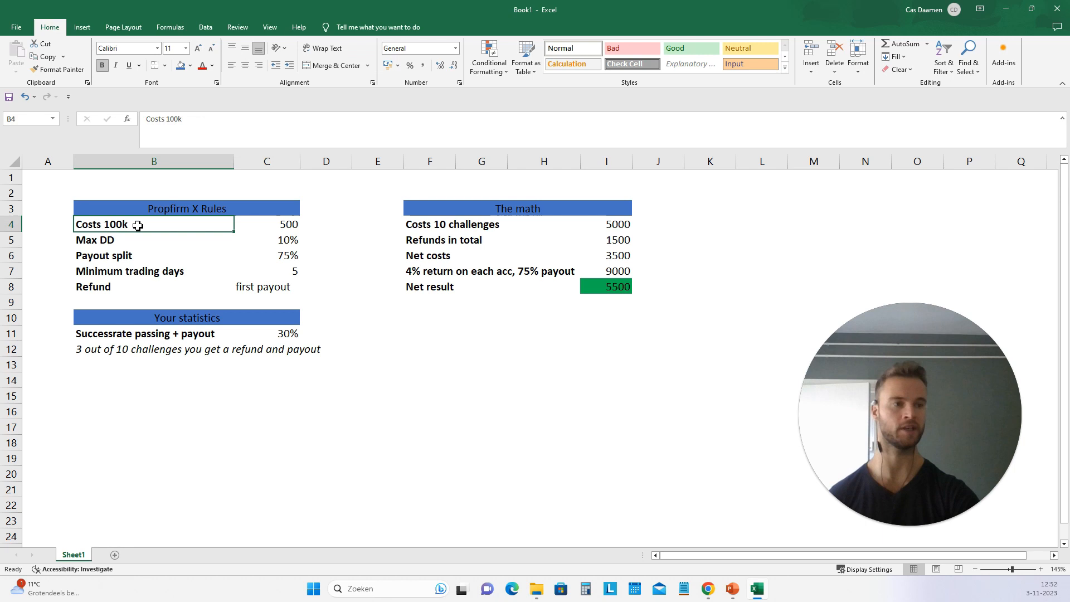
pyautogui.click(266, 224)
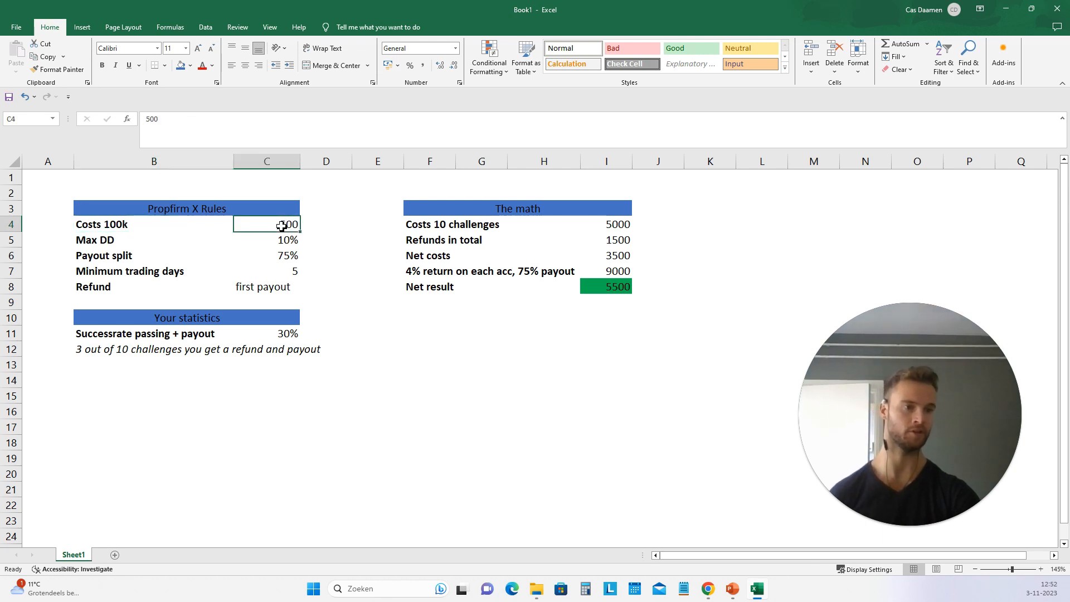
pyautogui.click(91, 239)
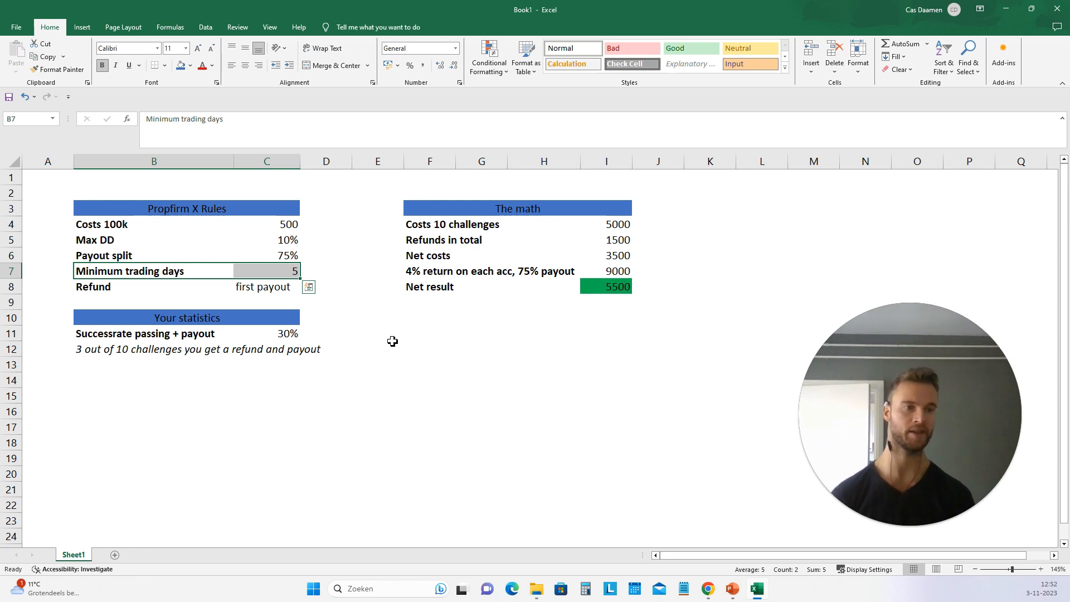
pyautogui.click(154, 286)
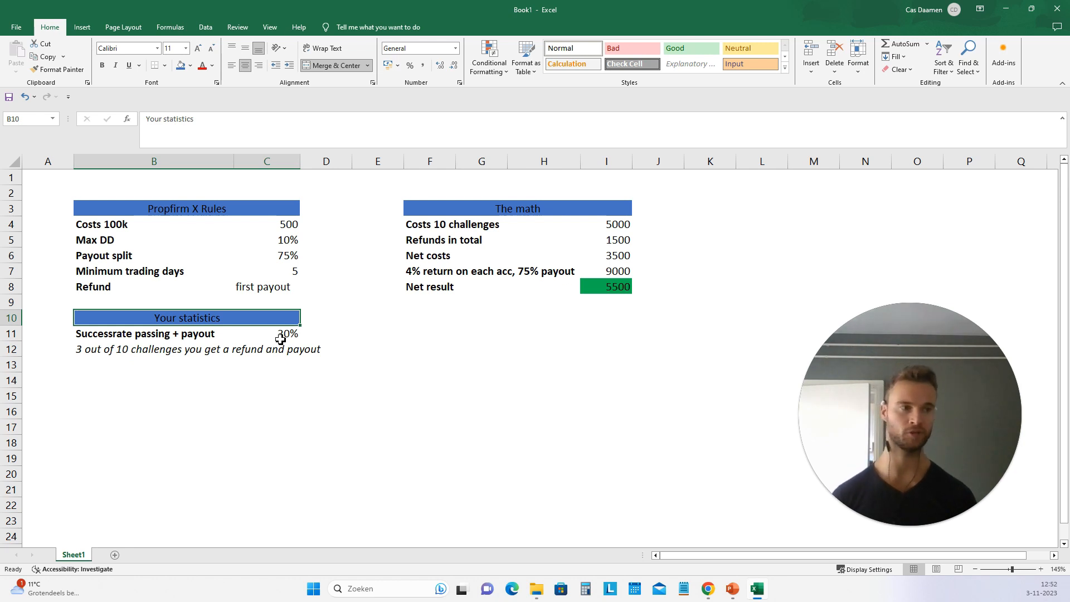
pyautogui.moveTo(405, 209); pyautogui.dragTo(629, 287)
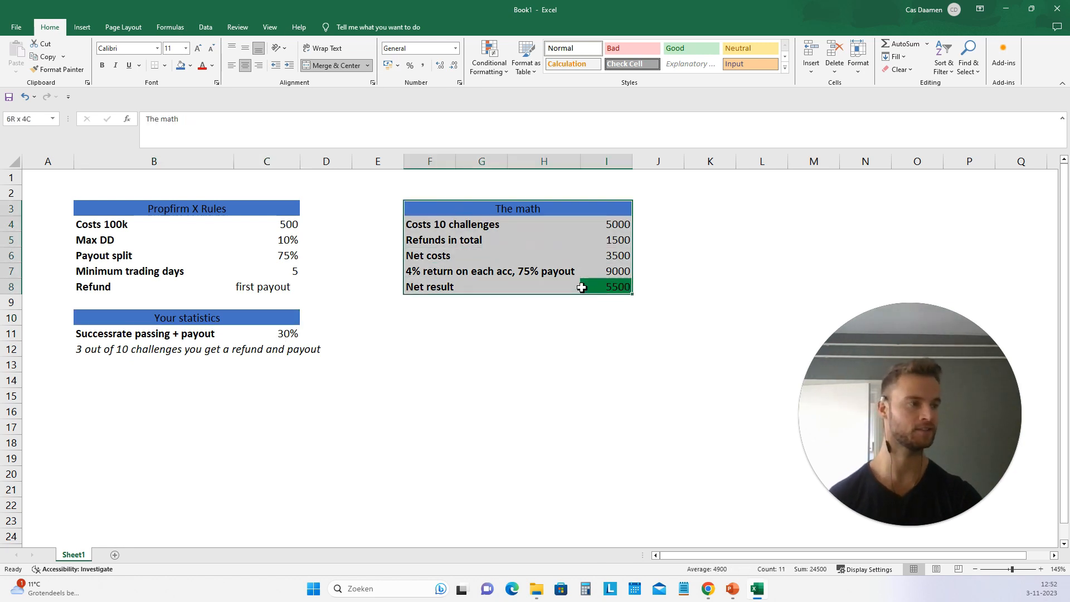
pyautogui.click(428, 224)
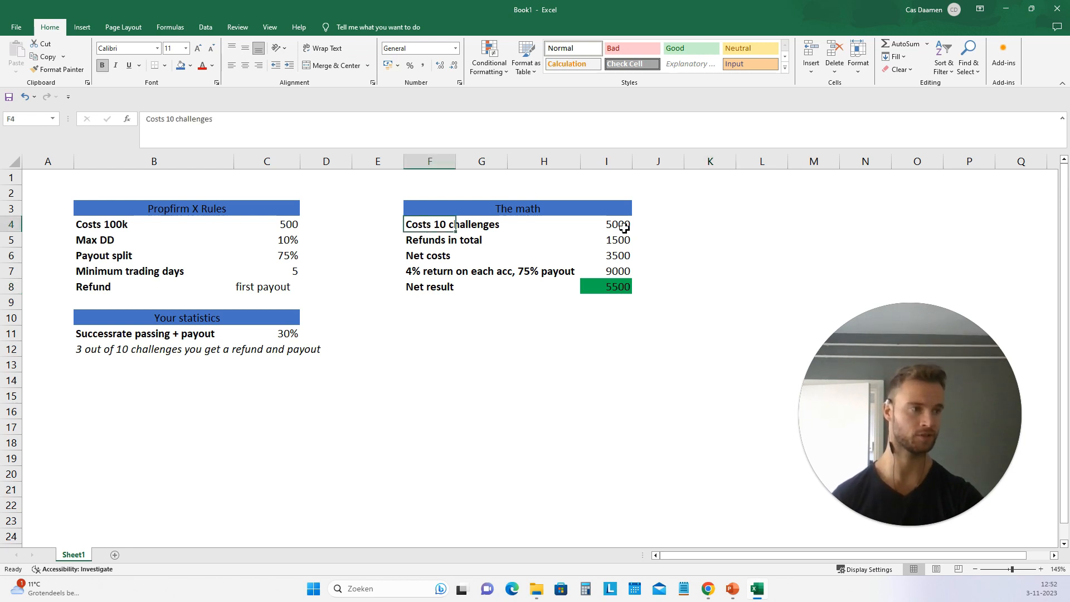
pyautogui.click(607, 224)
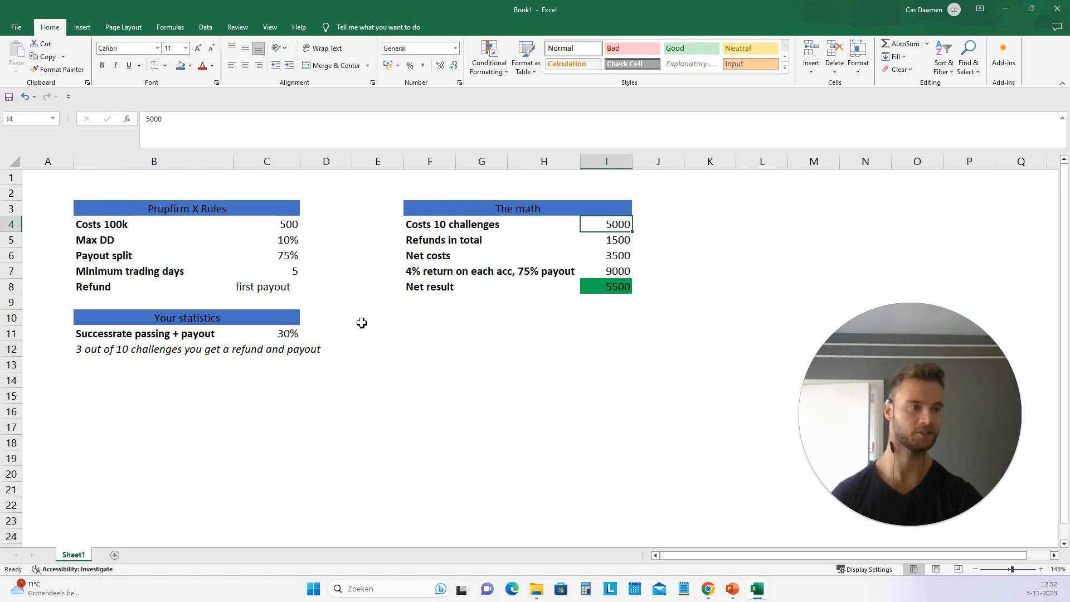
pyautogui.click(605, 239)
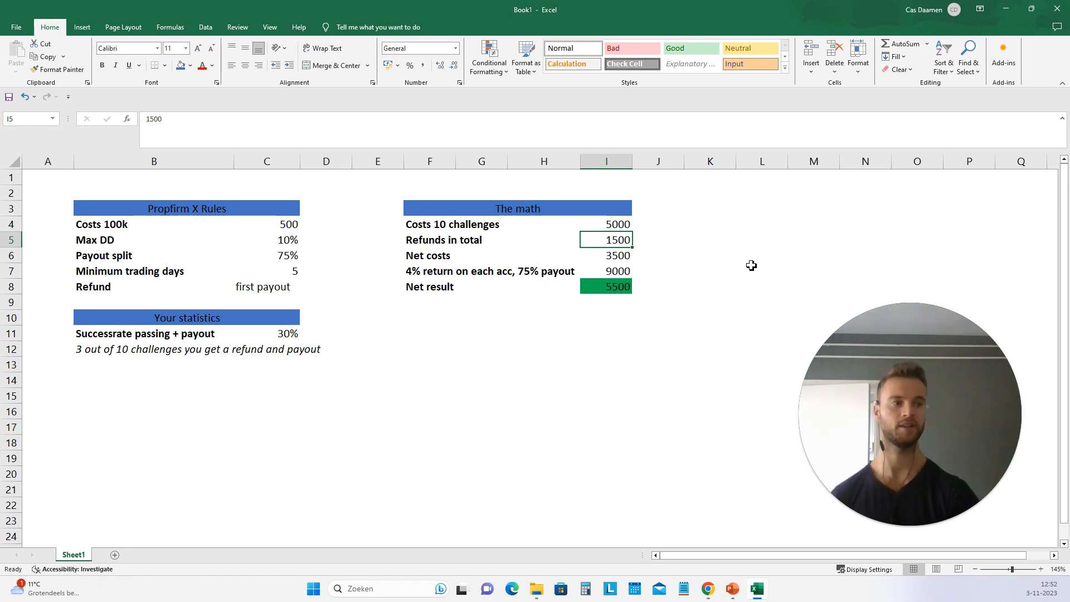
pyautogui.click(605, 255)
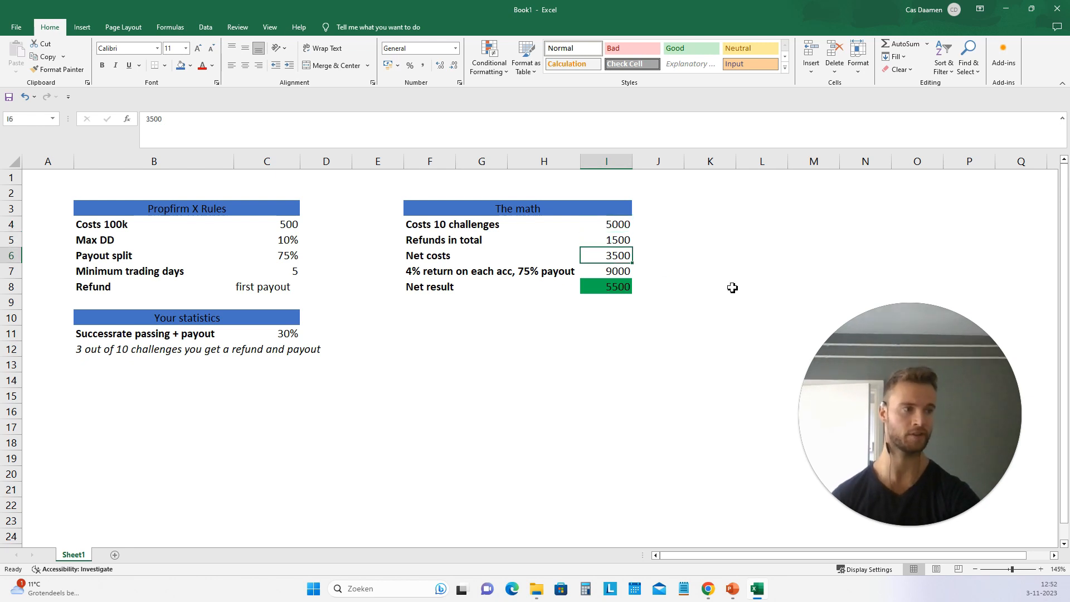
pyautogui.moveTo(657, 261)
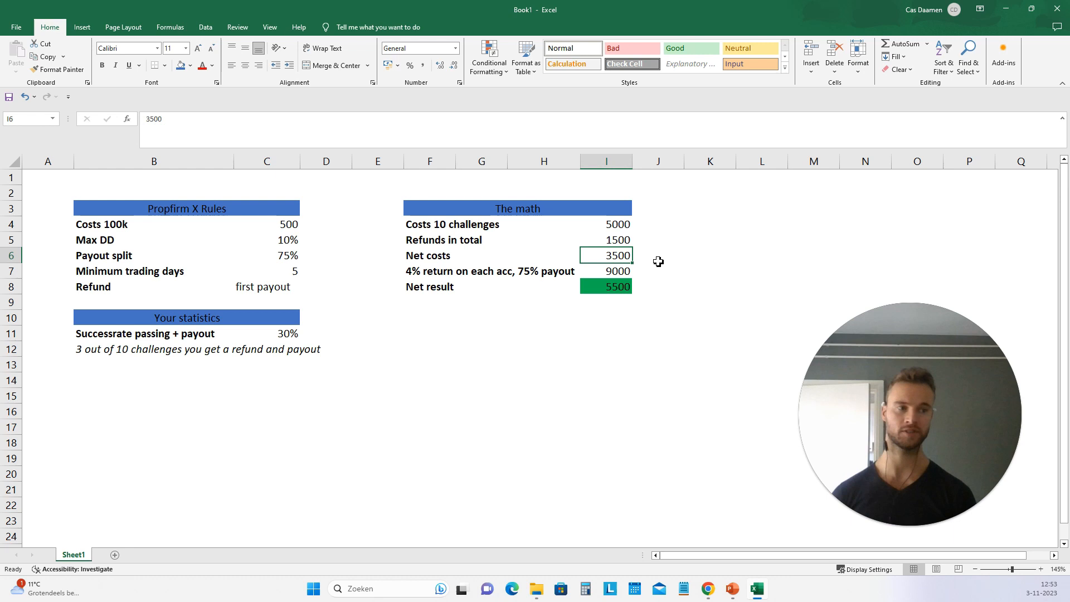
pyautogui.moveTo(534, 277)
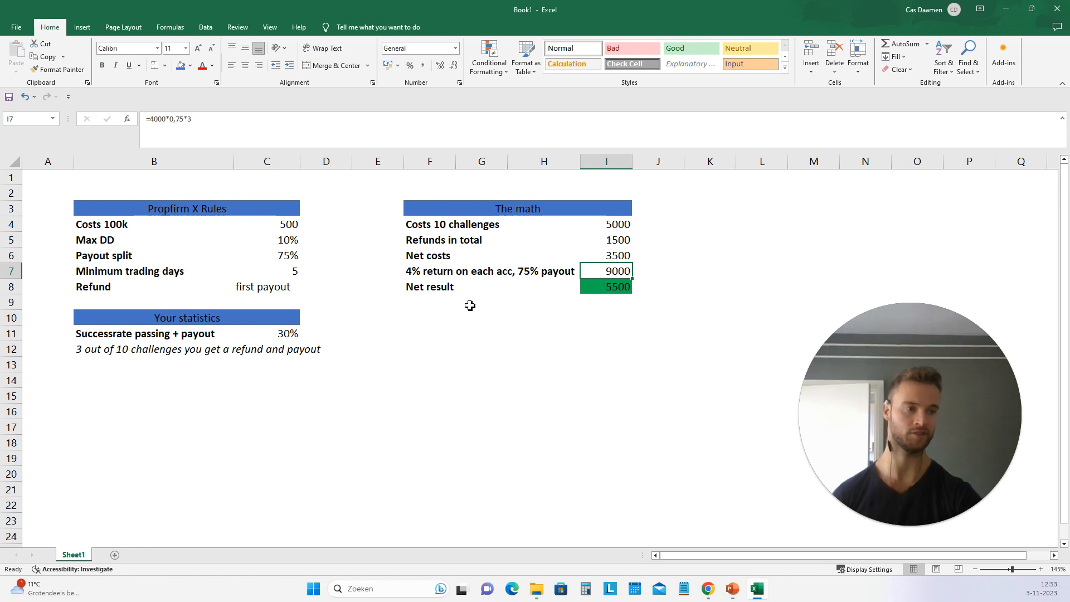
pyautogui.click(430, 286)
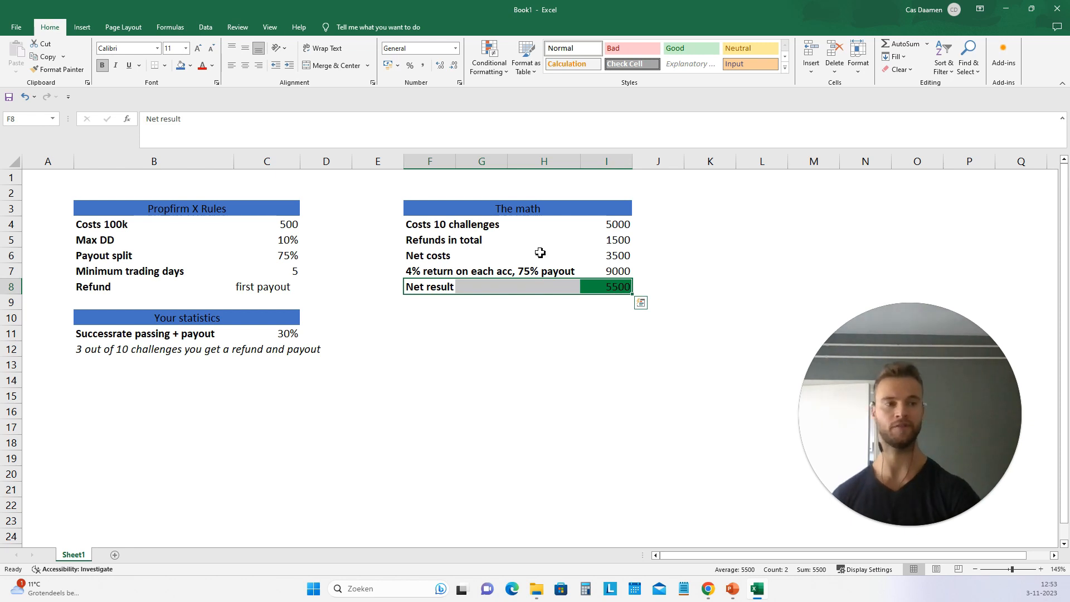
pyautogui.click(267, 271)
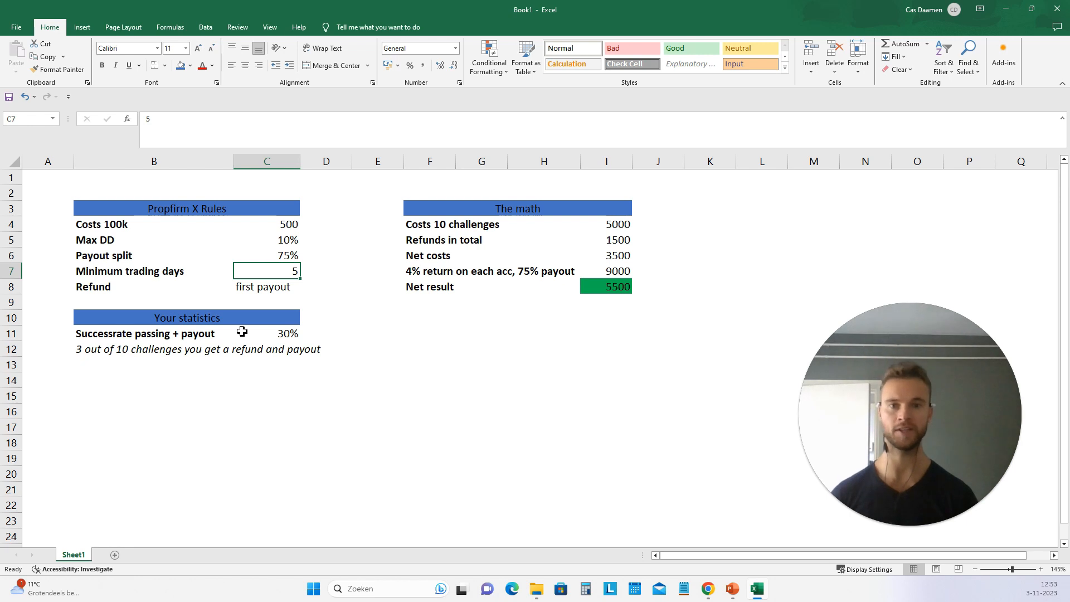
pyautogui.moveTo(136, 287)
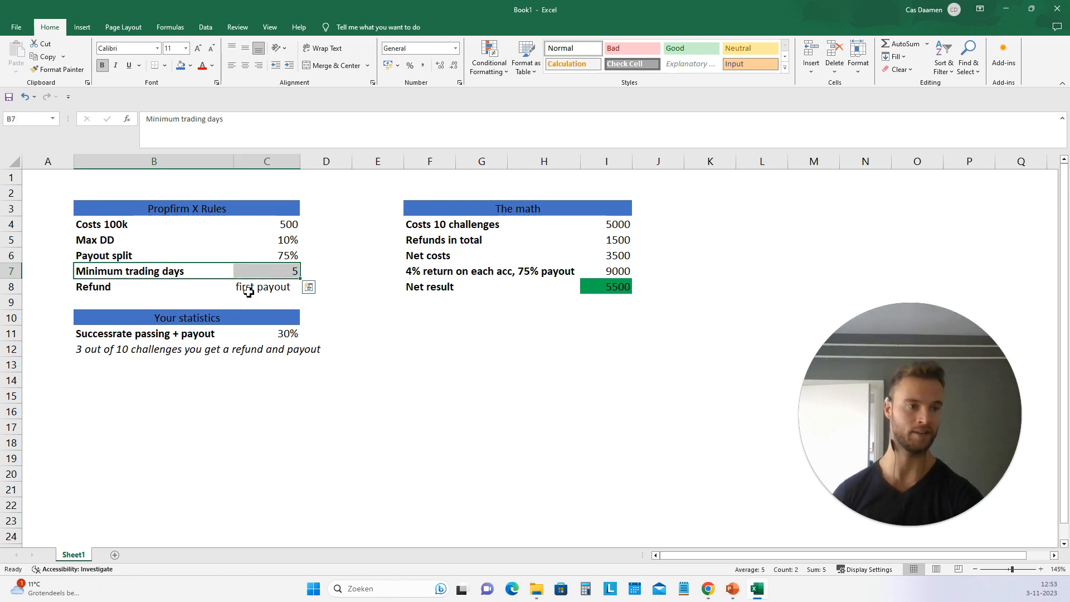
pyautogui.click(267, 287)
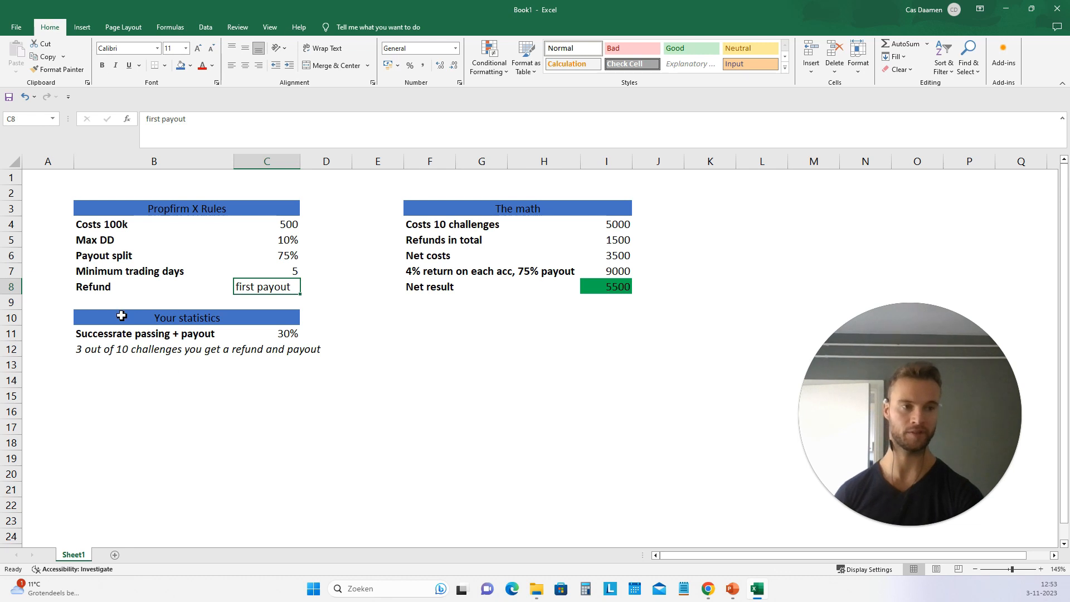
pyautogui.moveTo(311, 460)
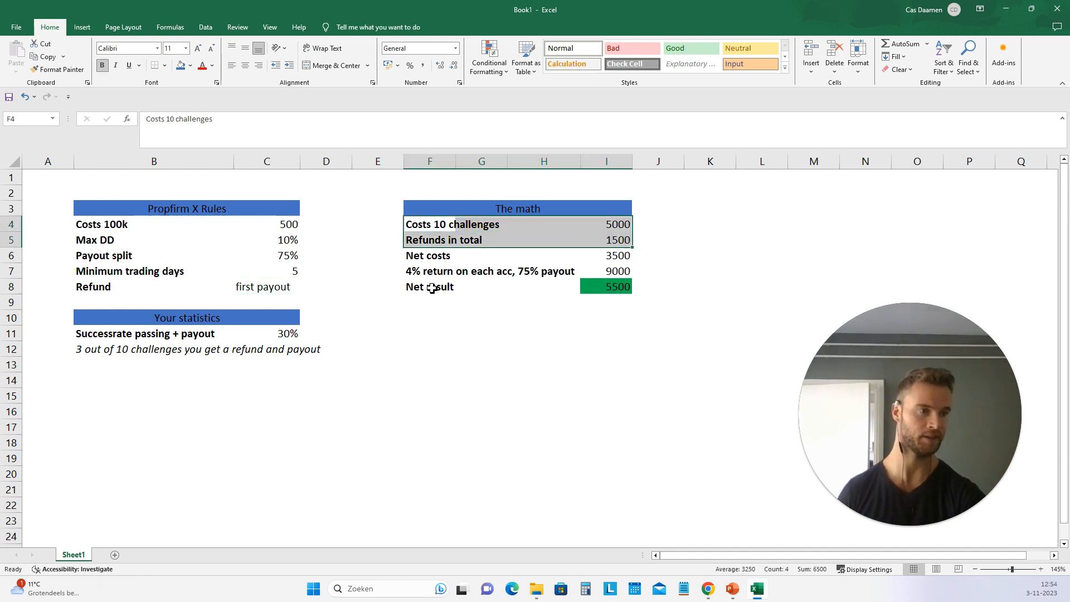
pyautogui.click(606, 287)
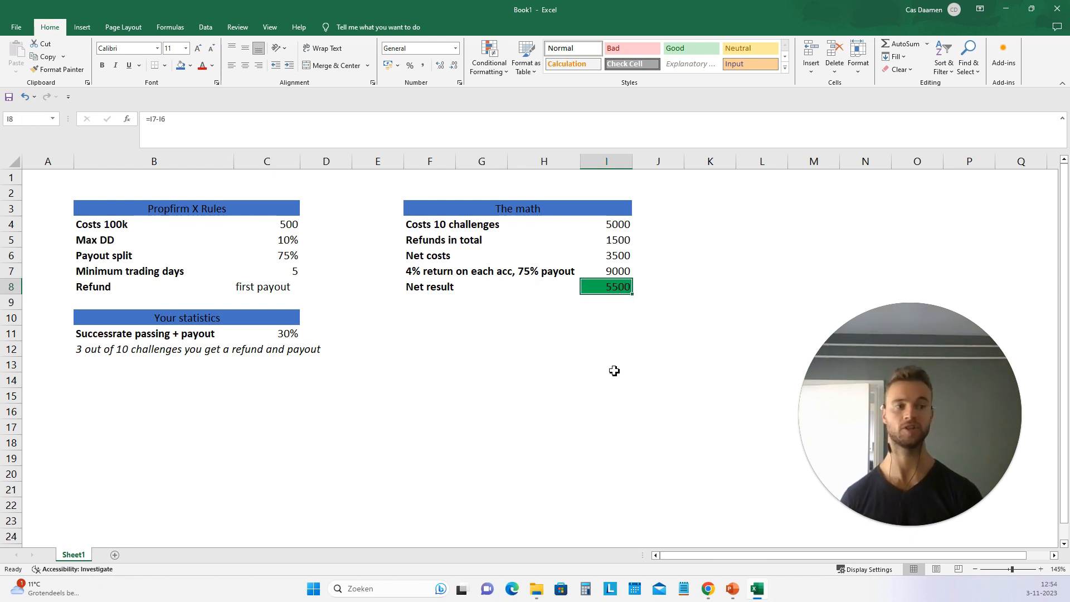
pyautogui.moveTo(227, 310)
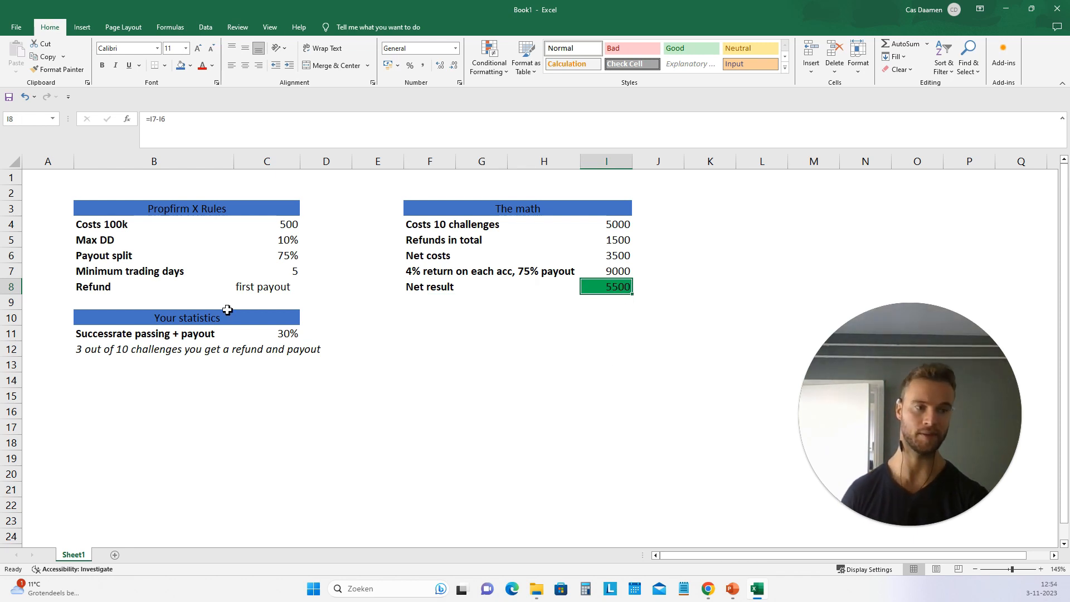
pyautogui.click(428, 270)
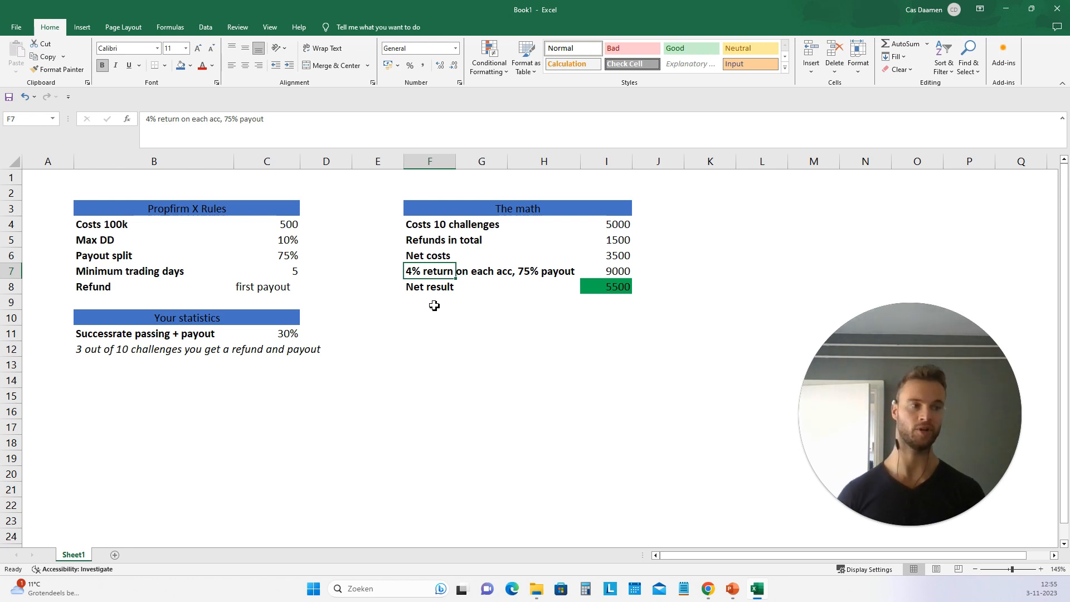
pyautogui.click(605, 287)
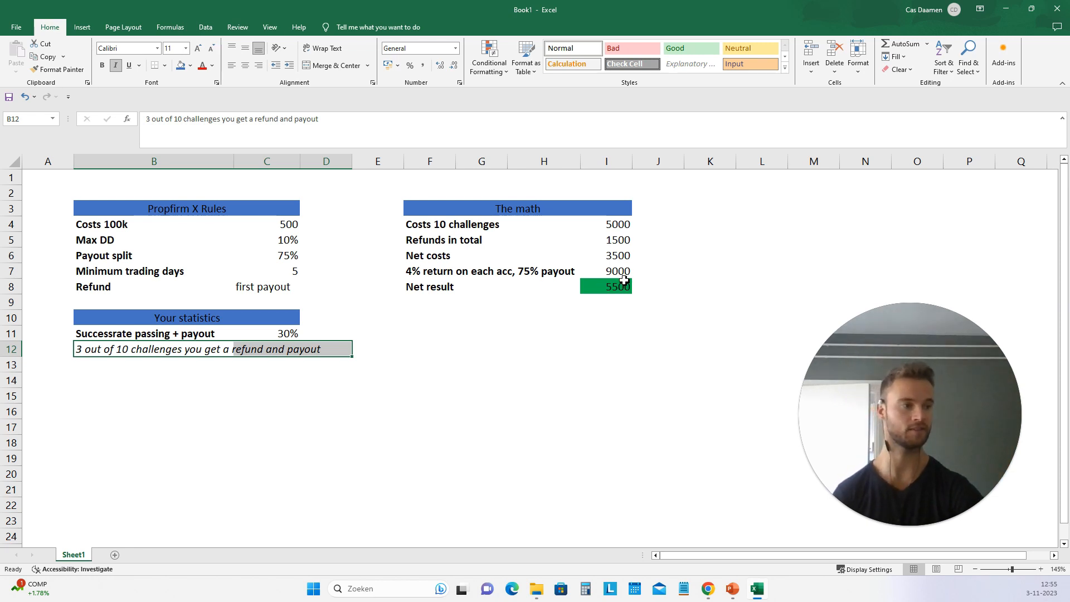
pyautogui.click(606, 287)
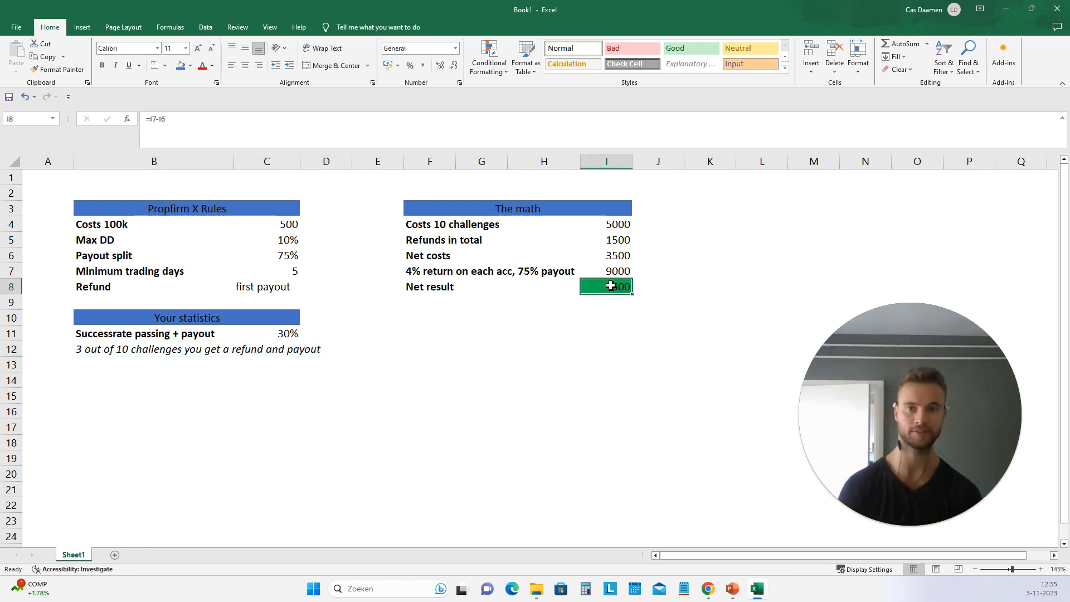